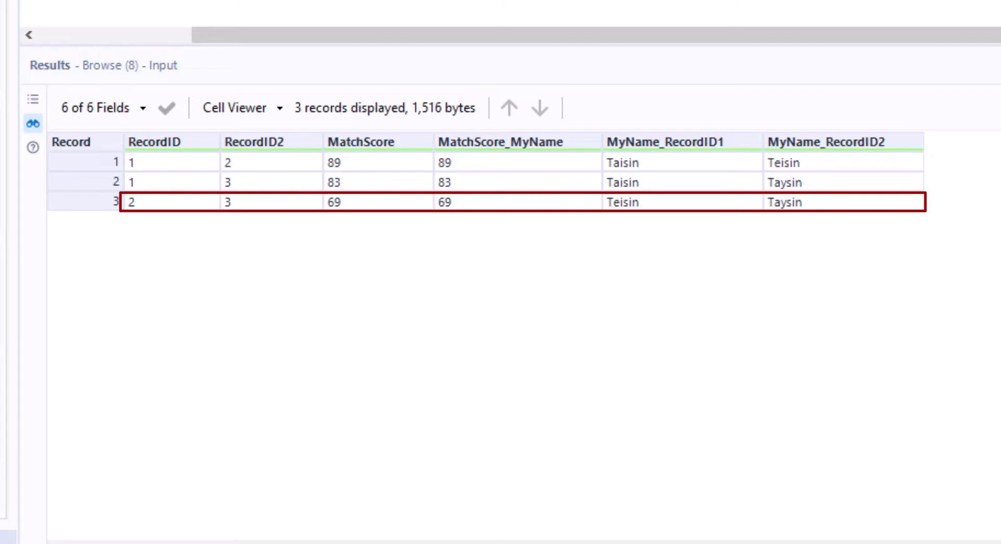
Step: Set Fuzzy Match to Merge mode with Group as the Source ID field
drag(128, 204, 920, 195)
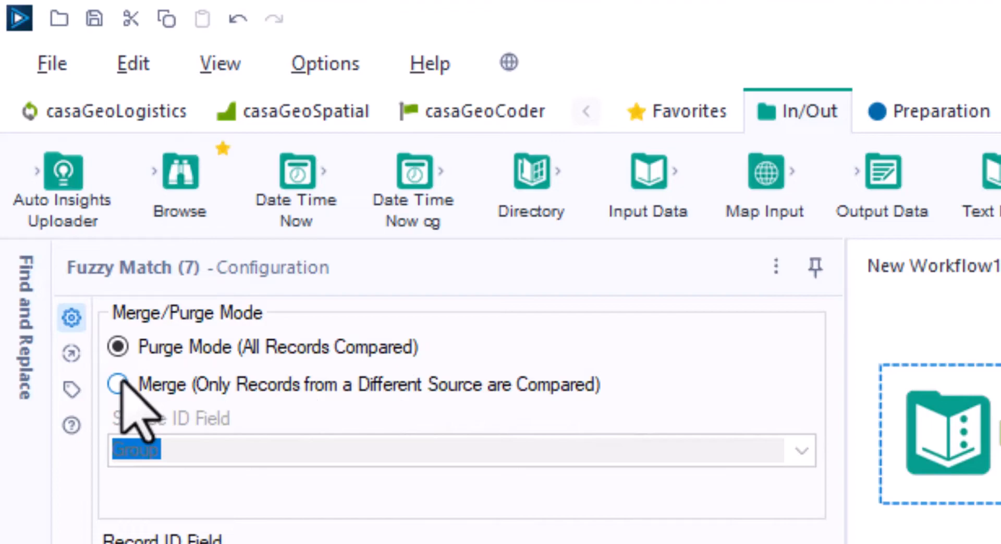
click(117, 384)
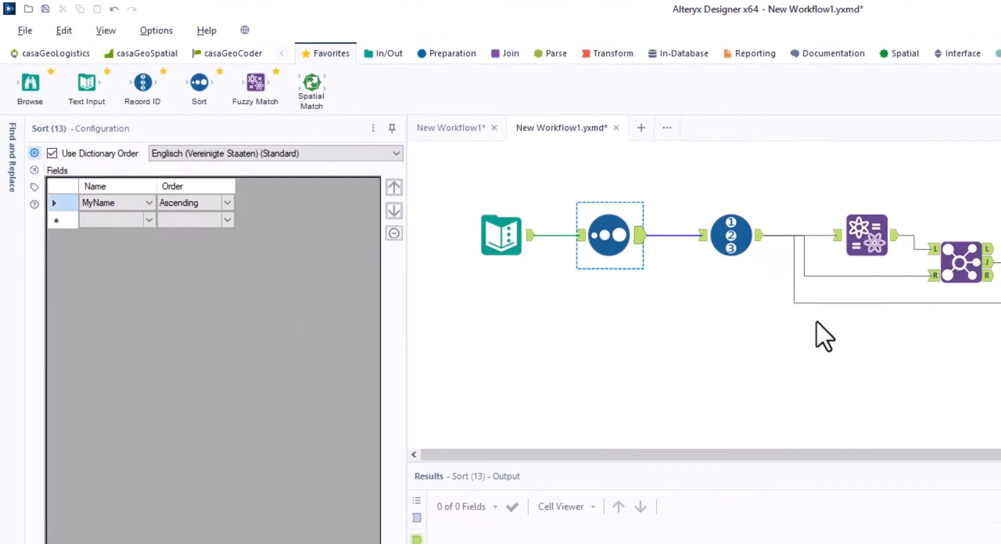
Step: Switch Fuzzy Match to Purge, tick Don't Compare Records Already in a Group and Output Generated Keys, then run
click(867, 234)
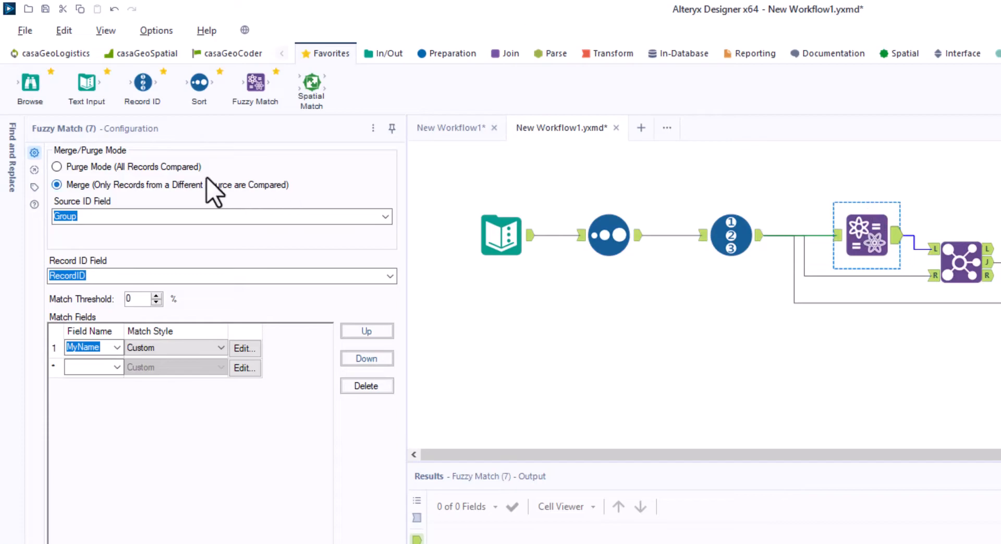
mouse_move(57, 166)
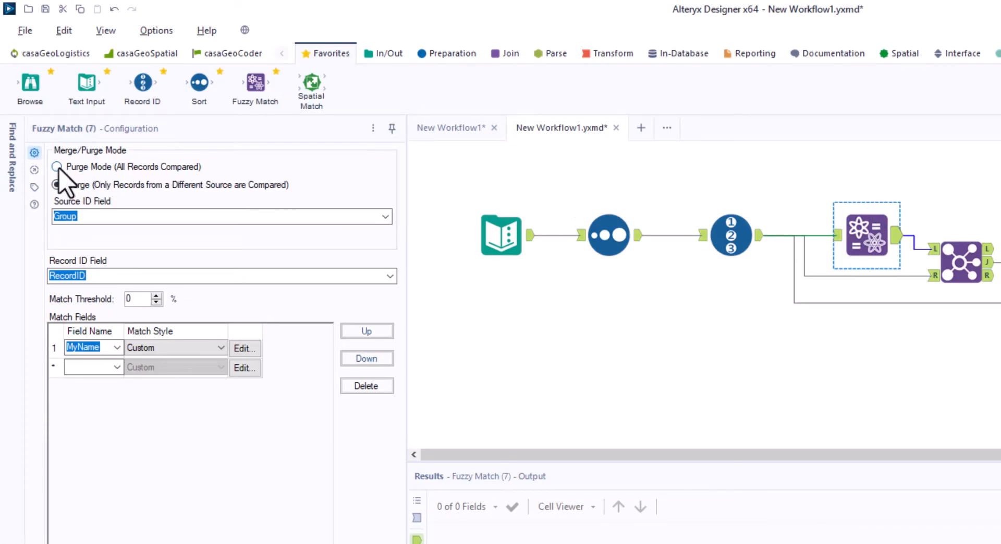
click(57, 166)
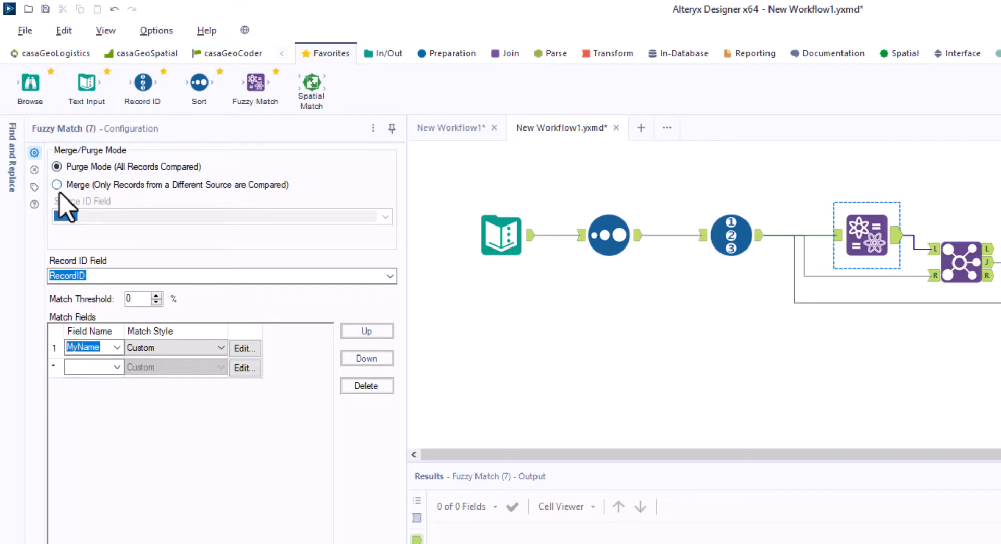
scroll(down, 3)
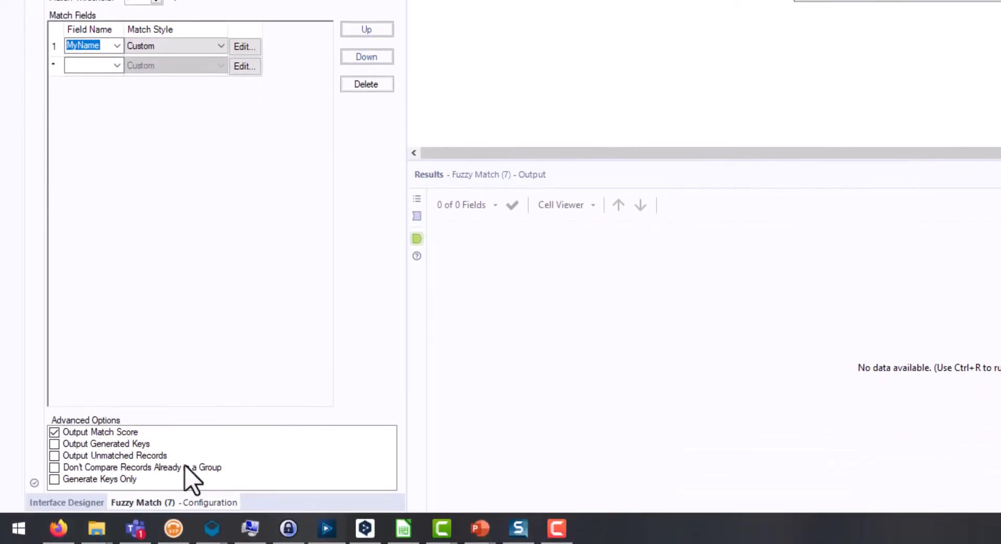
click(54, 467)
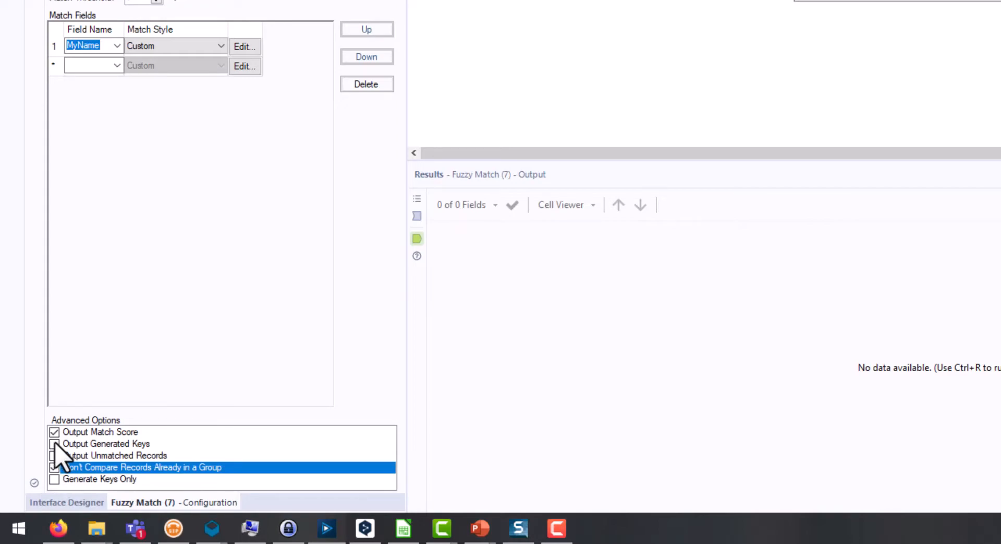
click(54, 443)
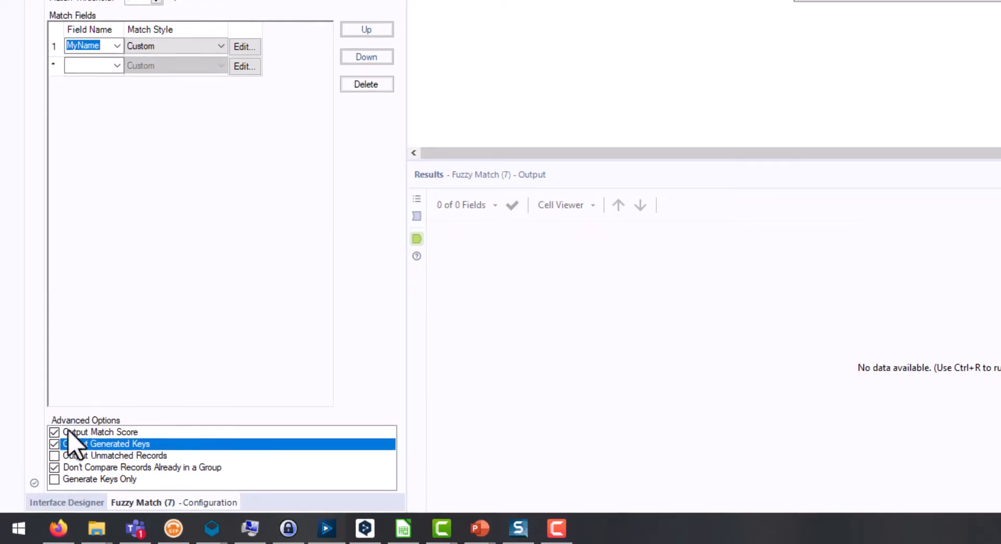
click(983, 82)
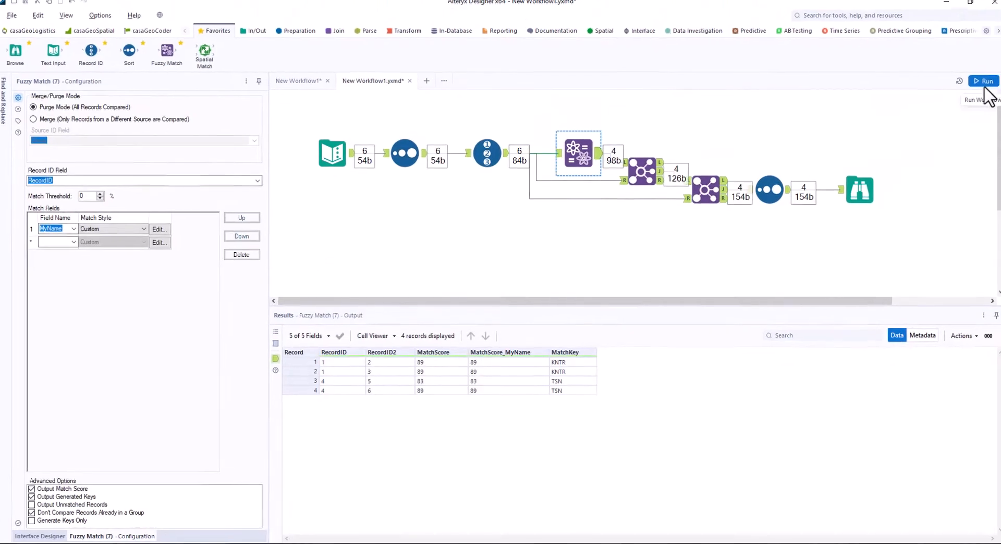
Step: Open the configuration of the Sort step ordering MyName ascending
click(985, 80)
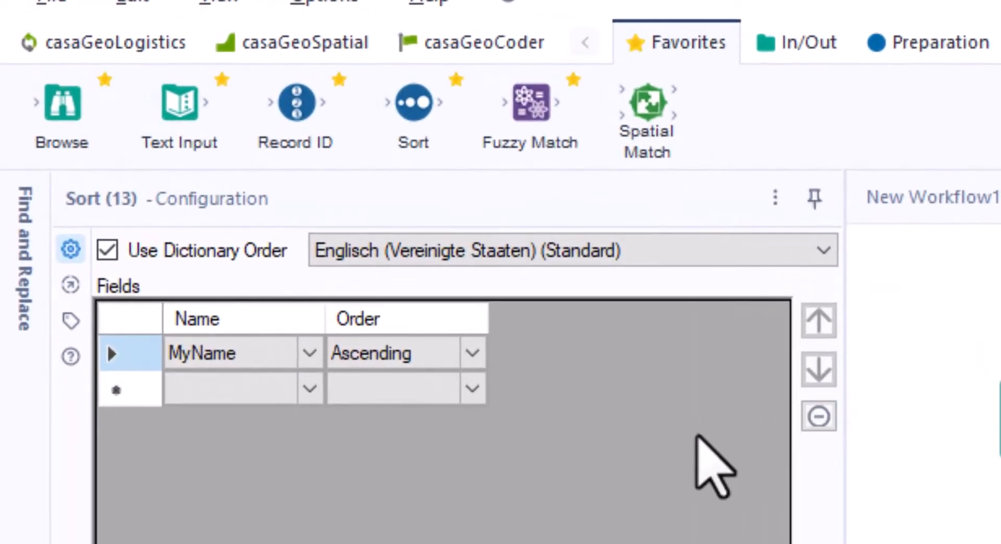
Step: Show the Ascending/Descending order options for the MyName sort
click(472, 353)
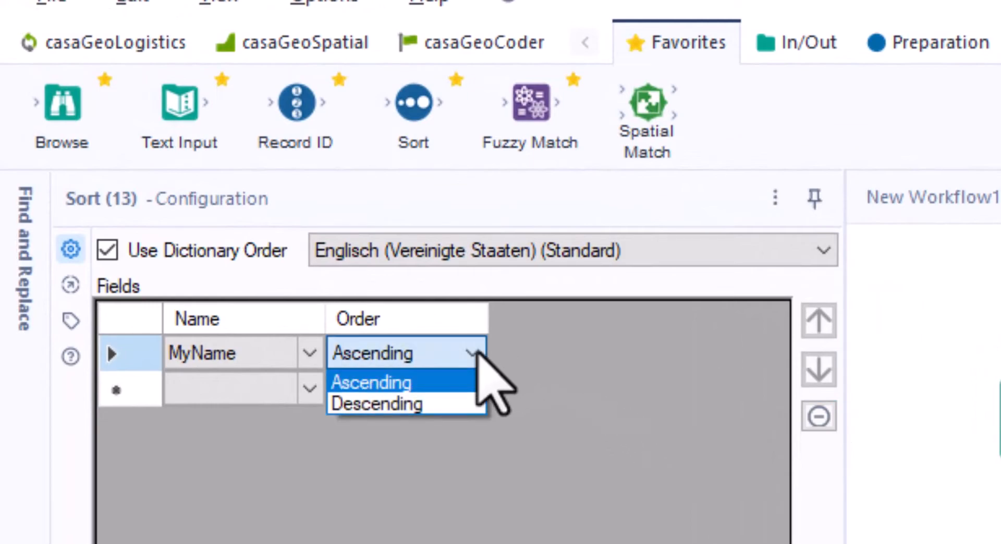